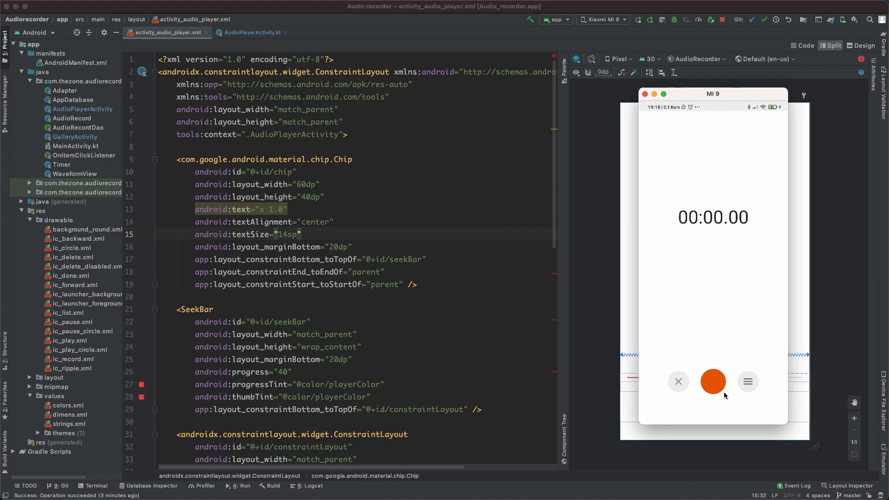
Step: Open a saved recording in the phone's player, pause it, and scrub the seek bar near the end
{"action": "left_click", "coordinate": [713, 380]}
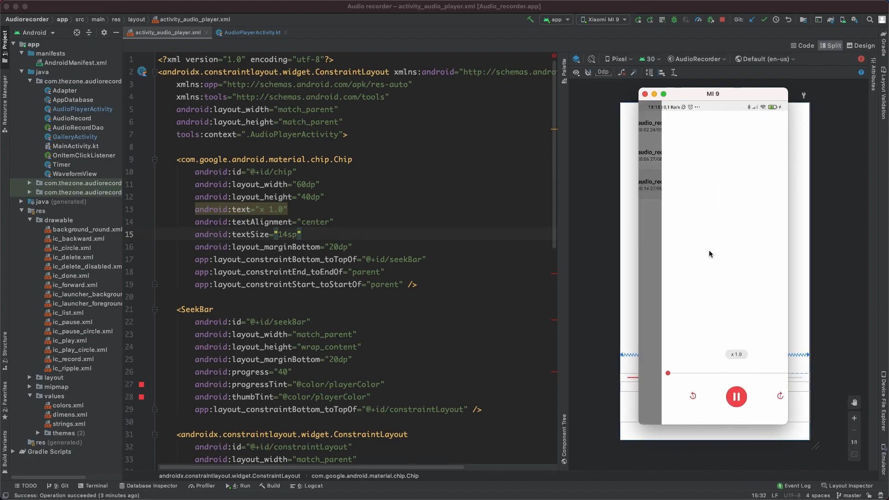
{"action": "left_click", "coordinate": [736, 396]}
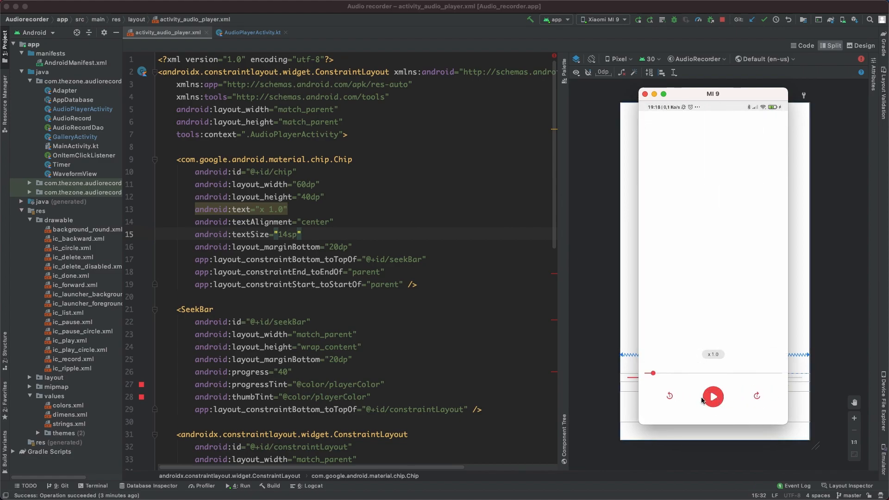
{"action": "left_click", "coordinate": [713, 395]}
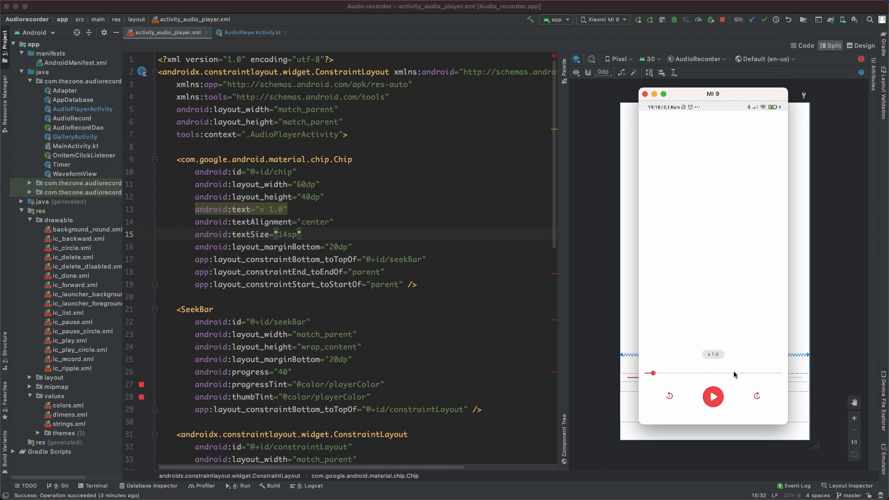
{"action": "mouse_move", "coordinate": [673, 366]}
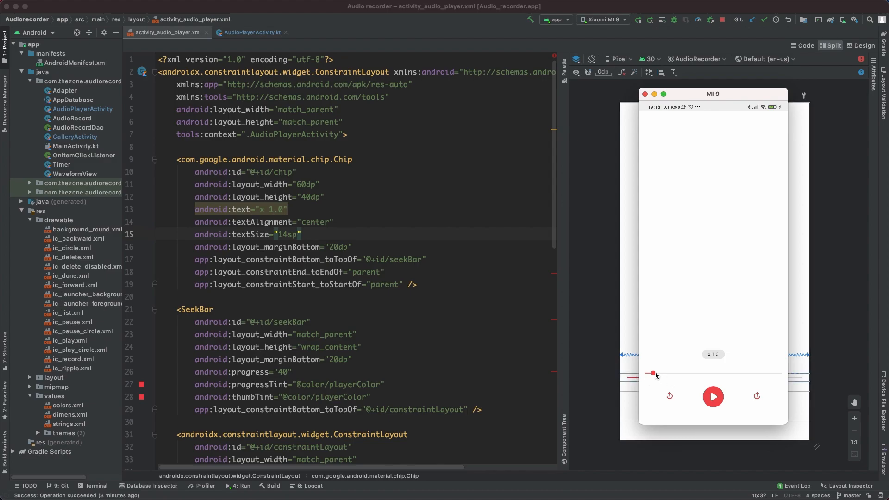
{"action": "left_click_drag", "start_coordinate": [653, 373], "coordinate": [742, 373]}
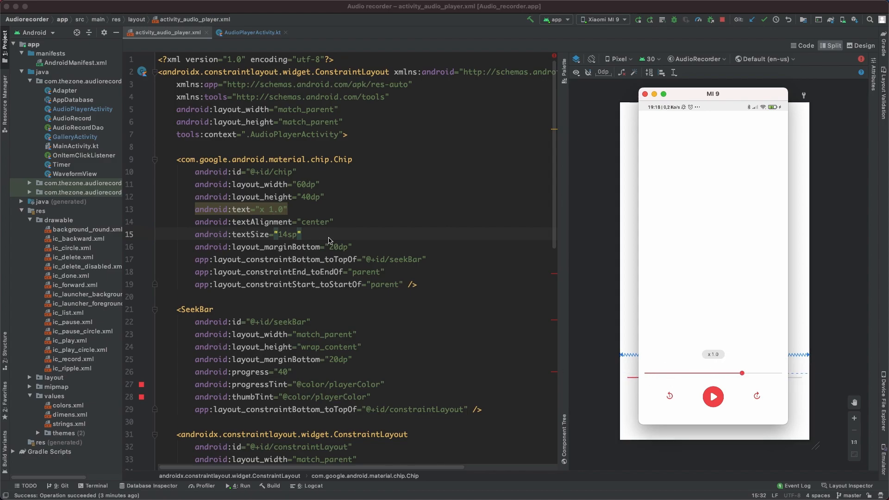
Step: In AudioPlayerActivity.kt, start a btnForward click listener calling mediaPlayer.seekTo()
{"action": "left_click", "coordinate": [251, 33]}
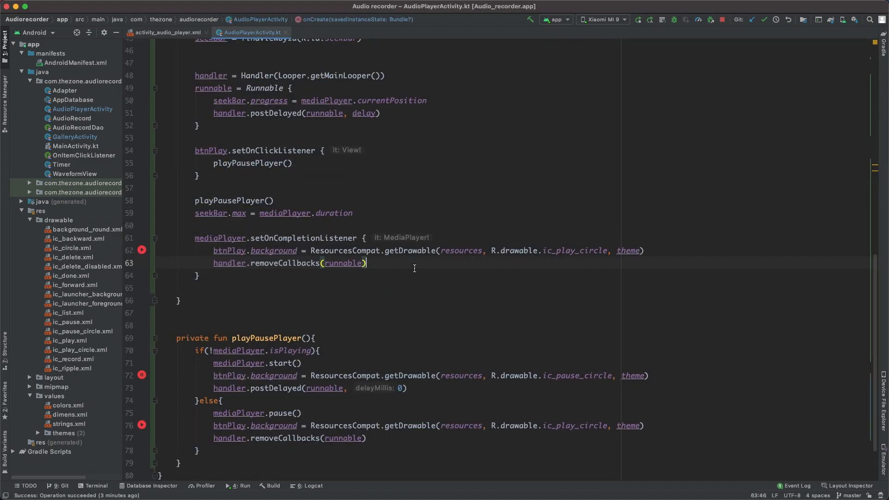
{"action": "type", "text": "btn"}
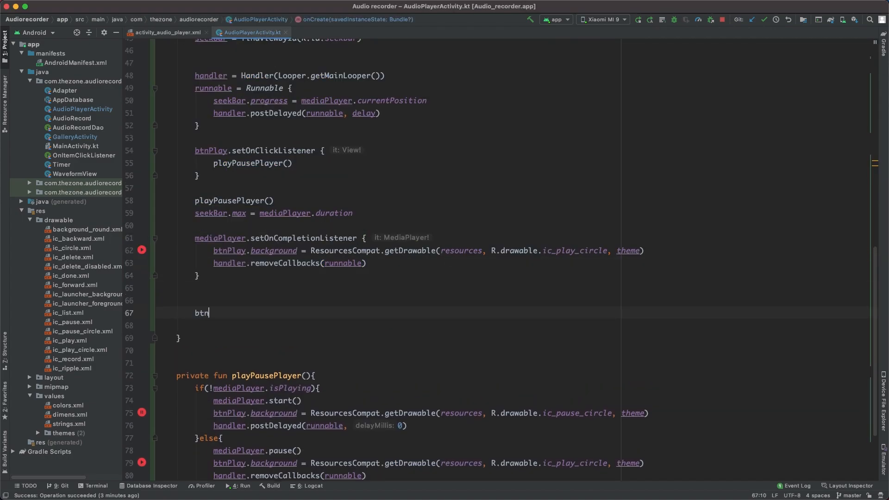
{"action": "type", "text": "Forward"}
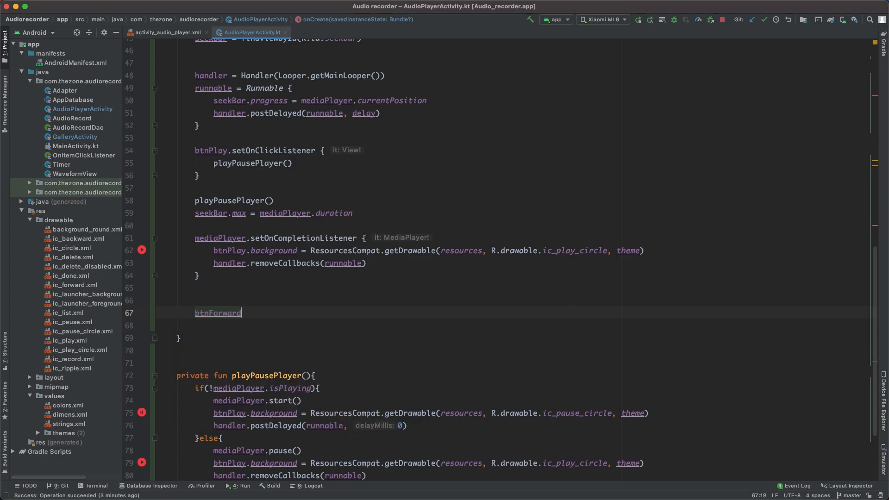
{"action": "type", "text": ".setOncl"}
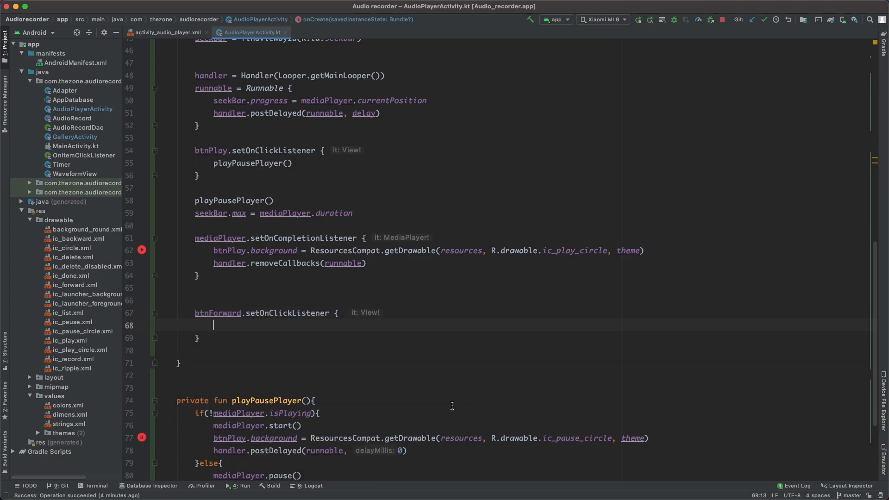
{"action": "type", "text": "mediaPlayer"}
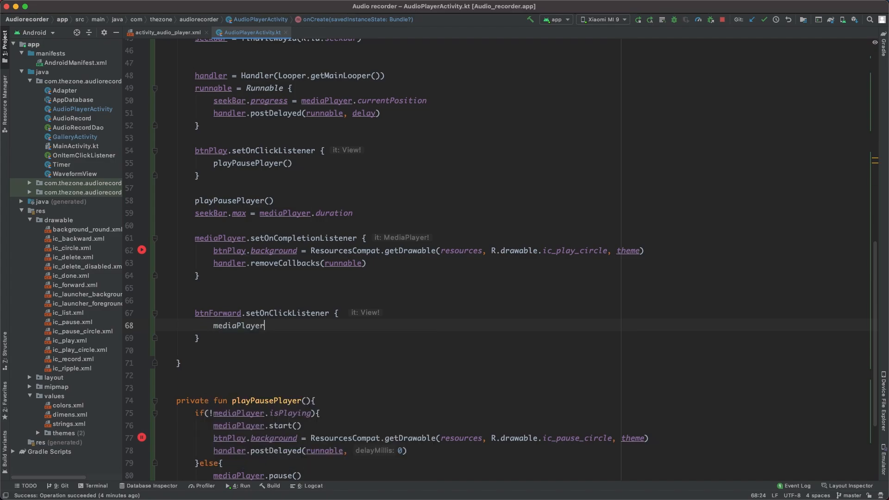
{"action": "type", "text": ".seekTo()"}
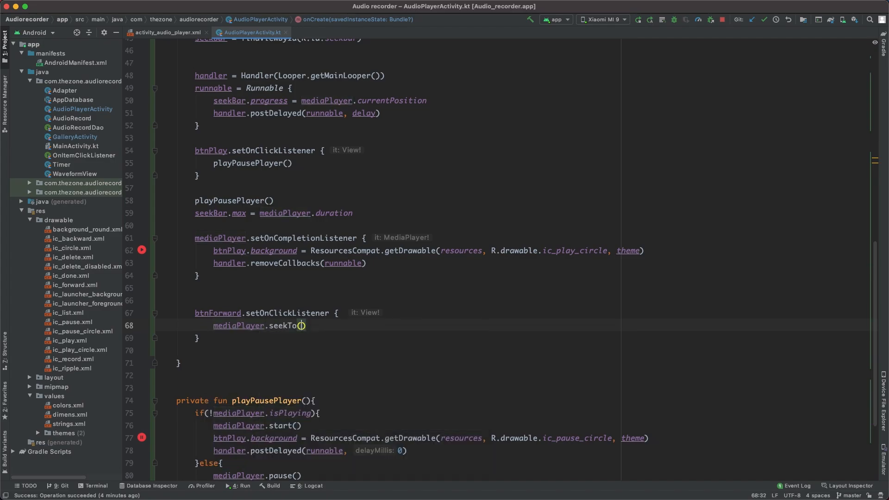
Step: Pass mediaPlayer.currentPosition as the seekTo argument
{"action": "left_click", "coordinate": [299, 325]}
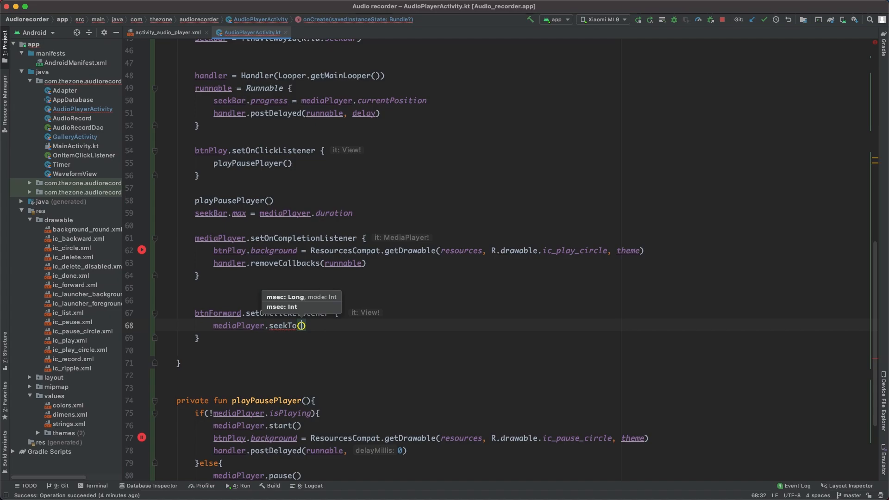
{"action": "type", "text": "mediaPlayer"}
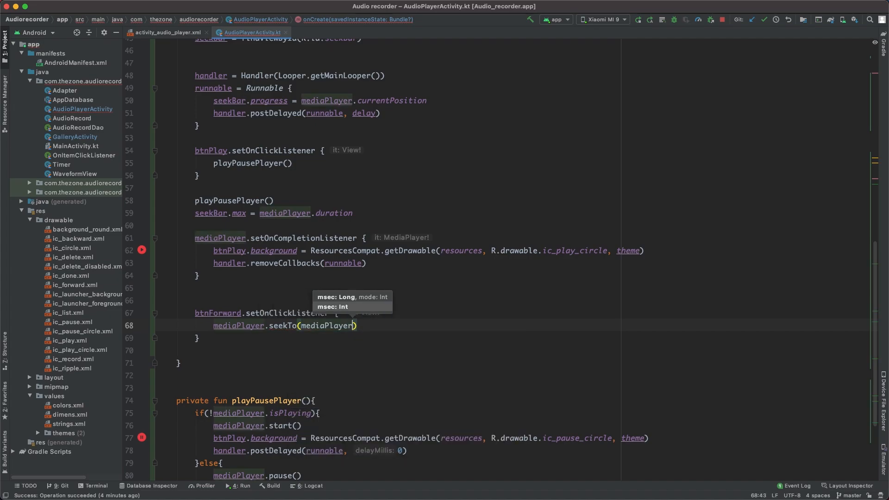
{"action": "type", "text": ".currentPosition"}
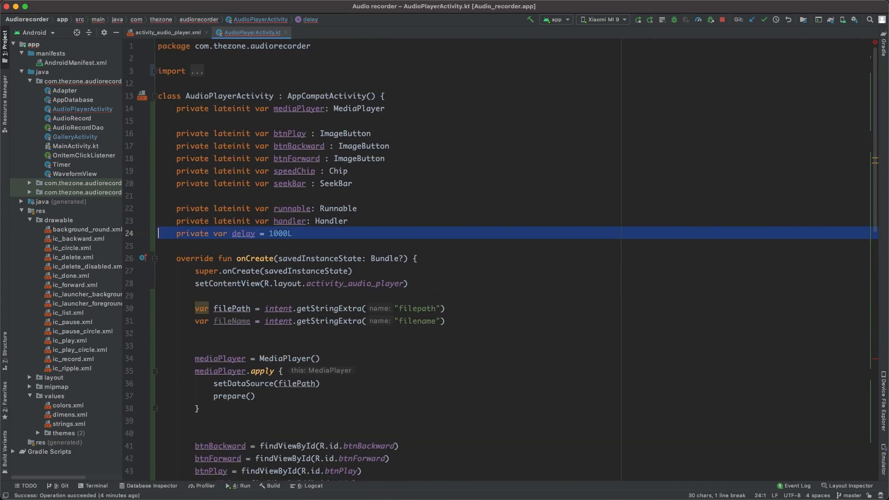
Step: Begin declaring a jumpValue property of 1000L under the delay property
{"action": "type", "text": "jumpValue = 1000L"}
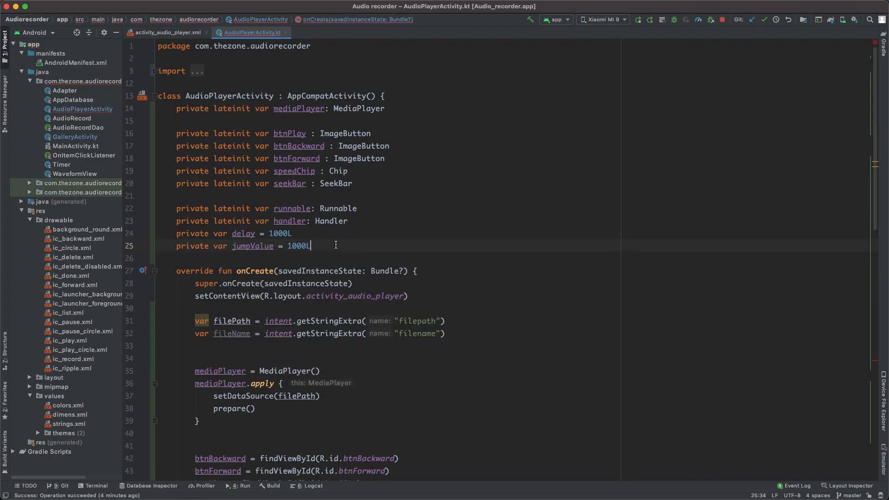
{"action": "key", "text": "backspace"}
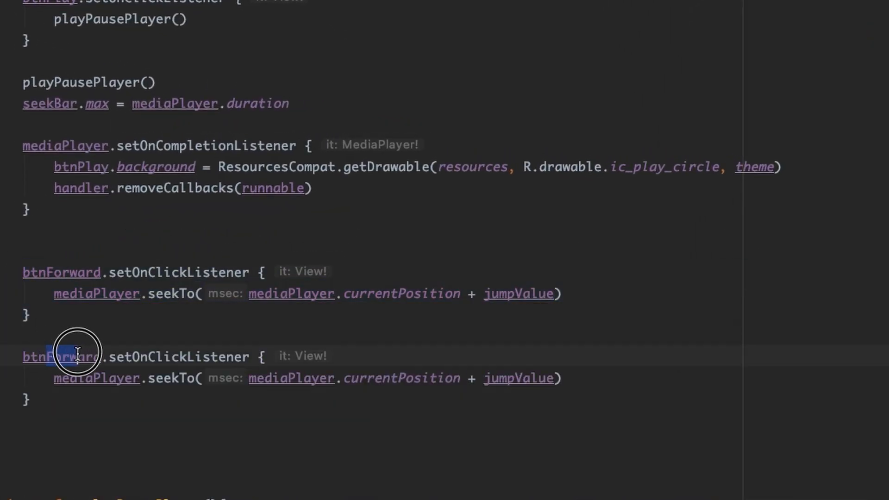
Step: Turn the duplicated listener into btnBackward and shift seekBar.progress by jumpValue in the forward listener
{"action": "type", "text": "Backward"}
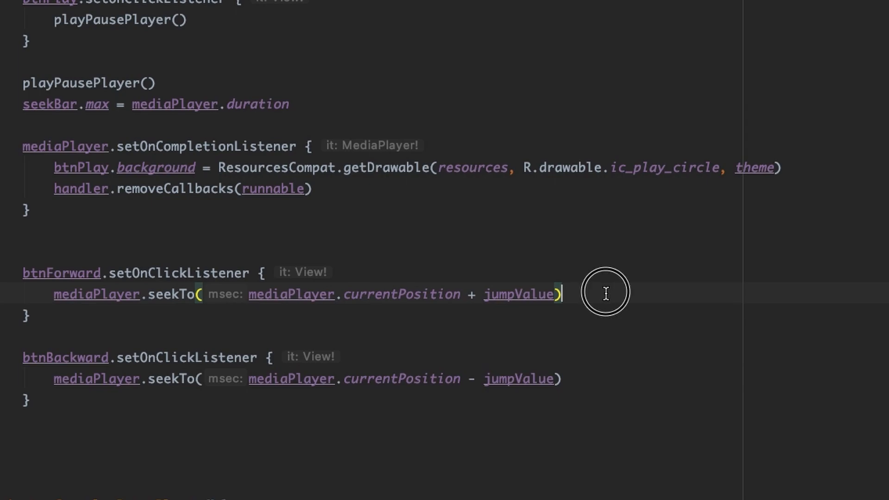
{"action": "type", "text": "seekBar.progress +="}
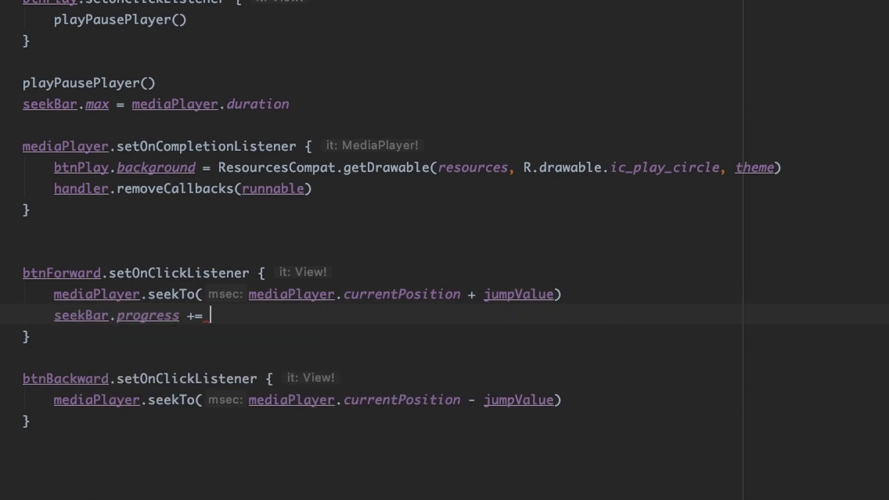
{"action": "type", "text": "jumpValue"}
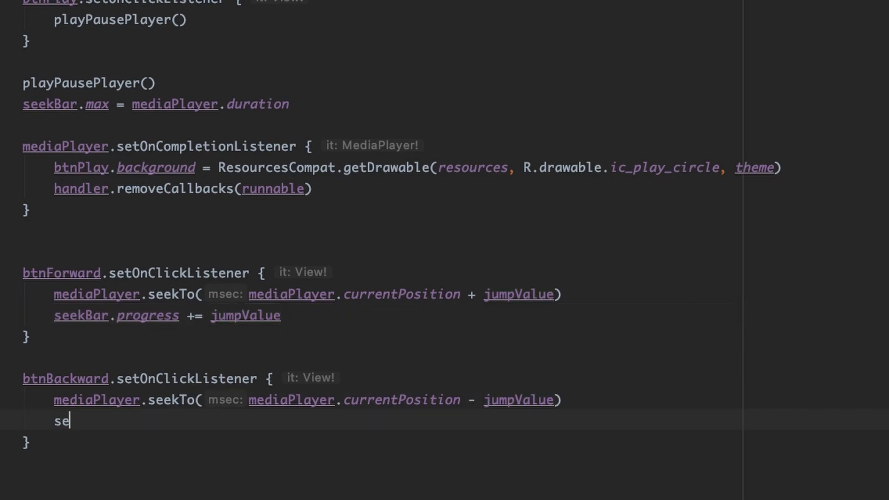
Step: Make the backward listener set seekBar.progress to progress minus jumpValue
{"action": "type", "text": "ekBar.progress -="}
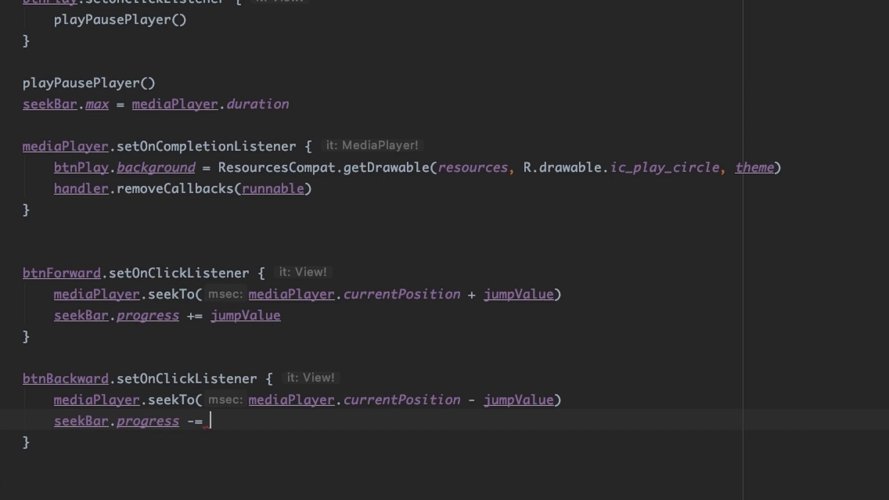
{"action": "type", "text": "jumpValue"}
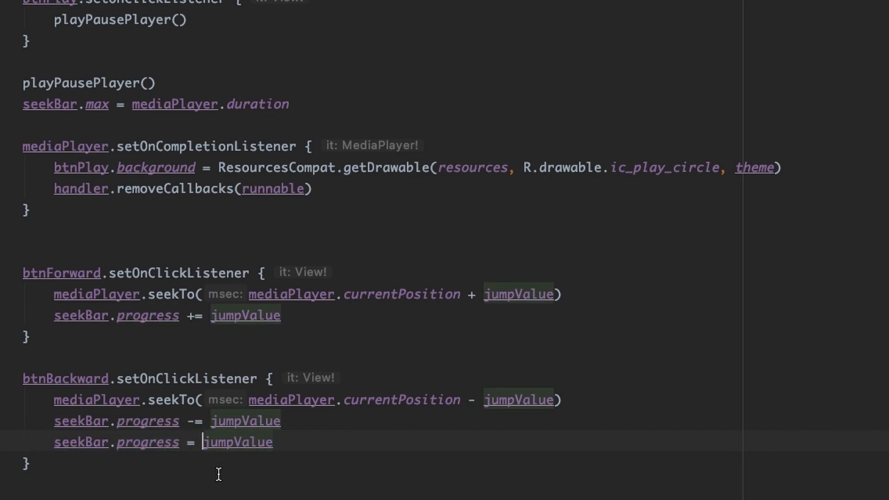
{"action": "type", "text": "seekBar.progress - jumpValue"}
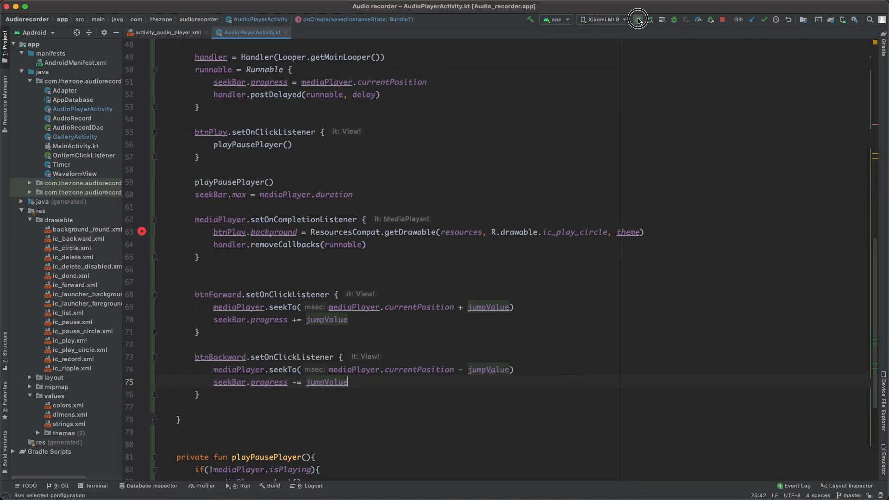
Step: Run the app on the phone, try the backward and forward jumps, then pause playback
{"action": "left_click", "coordinate": [637, 20]}
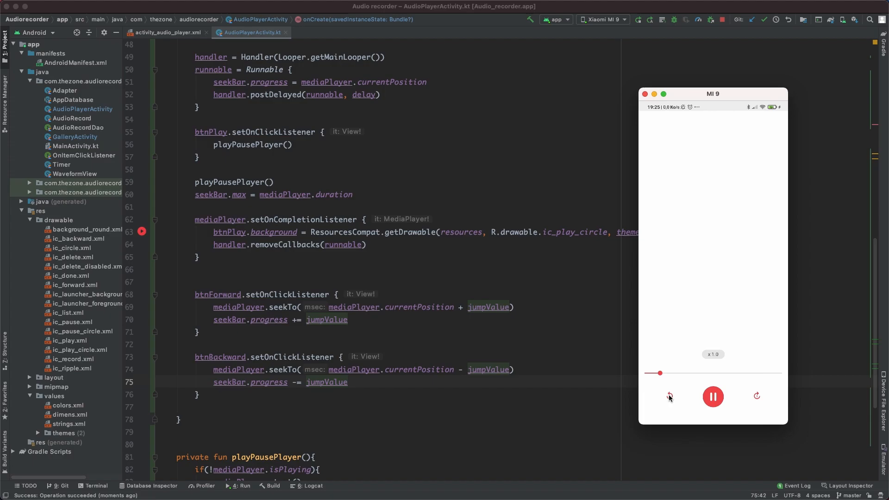
{"action": "left_click", "coordinate": [668, 395]}
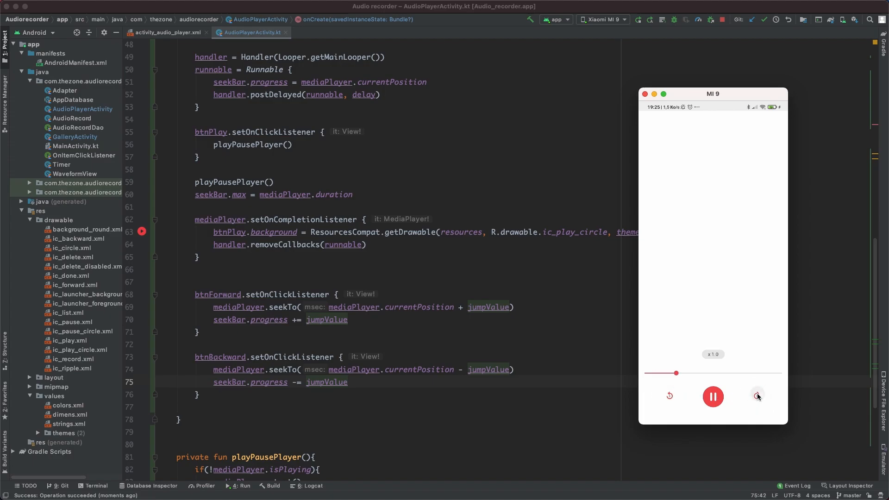
{"action": "left_click", "coordinate": [757, 395]}
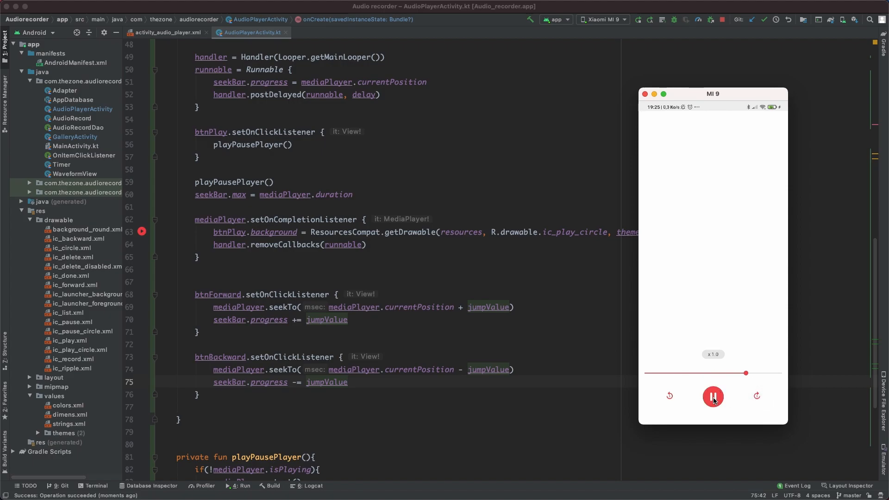
{"action": "left_click", "coordinate": [713, 396]}
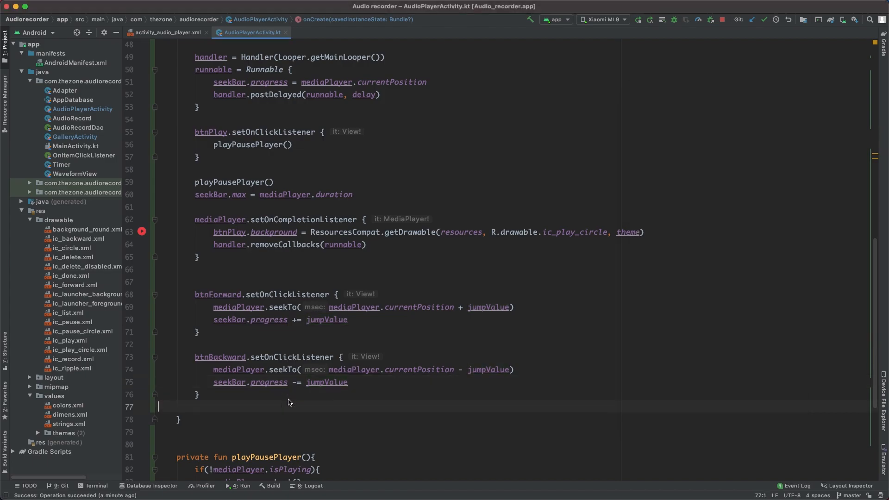
Step: Start a chip.setOnClickListener block after the backward listener
{"action": "type", "text": "chip"}
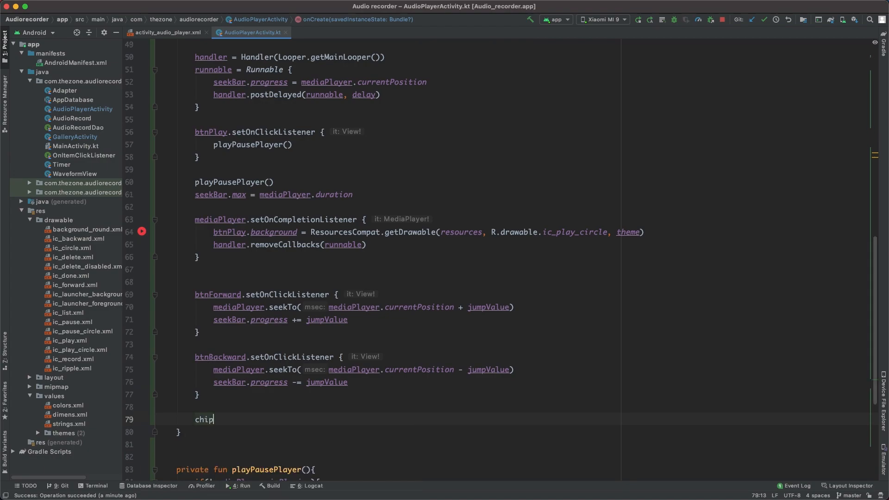
{"action": "type", "text": ".setOncl"}
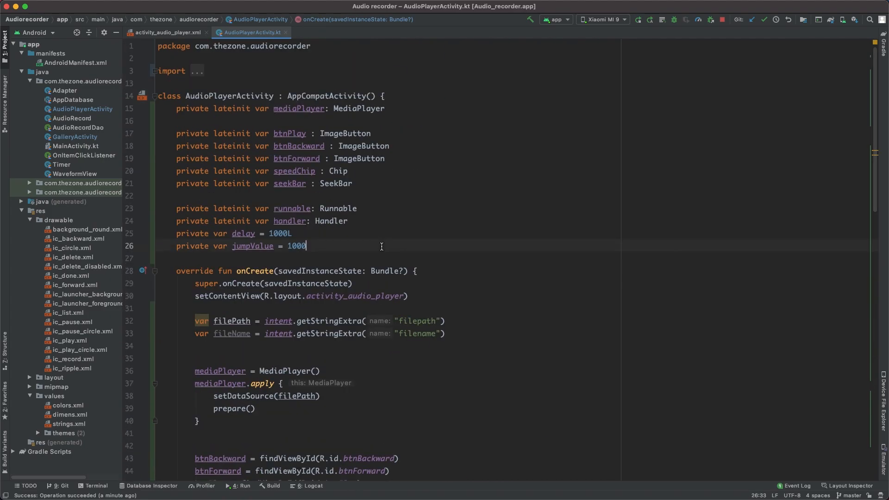
Step: Declare private var playSpeed = 1.0f beneath jumpValue
{"action": "type", "text": "pri"}
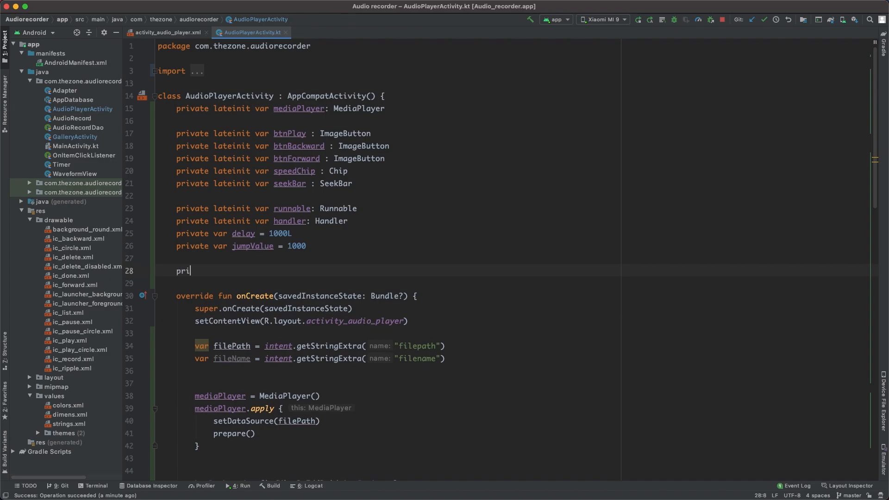
{"action": "type", "text": "vate var"}
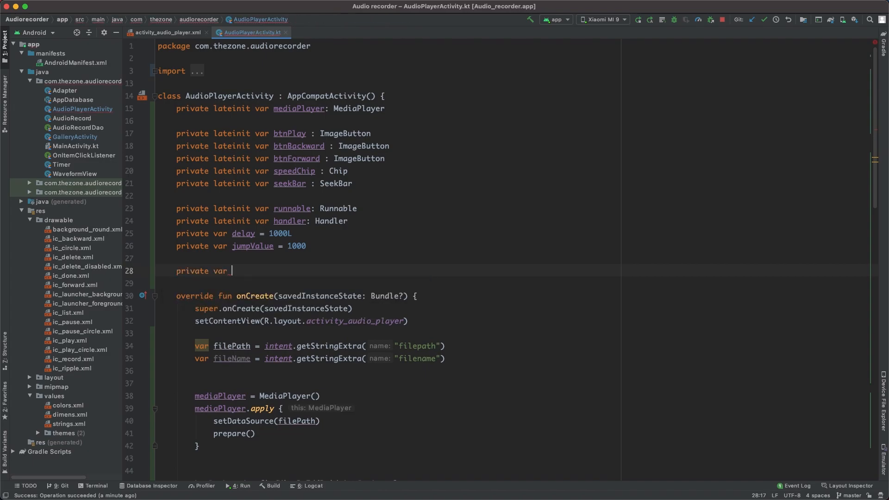
{"action": "type", "text": "playSpeed"}
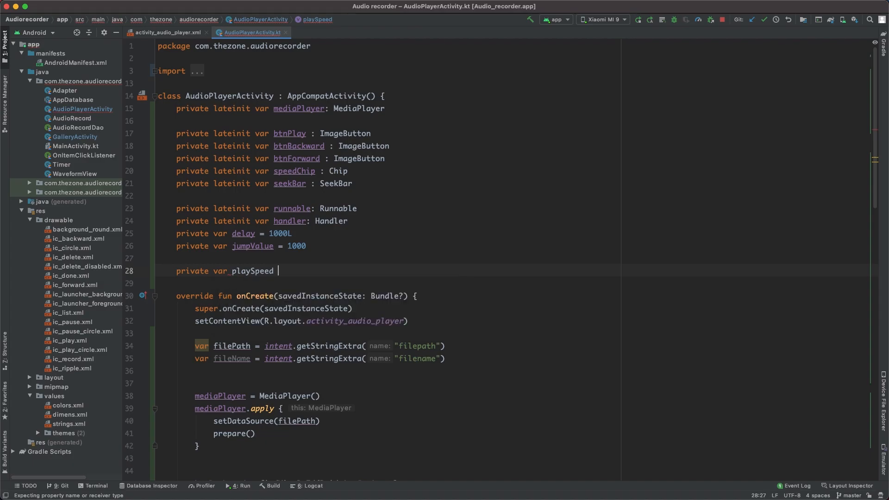
{"action": "type", "text": "= 1.0f"}
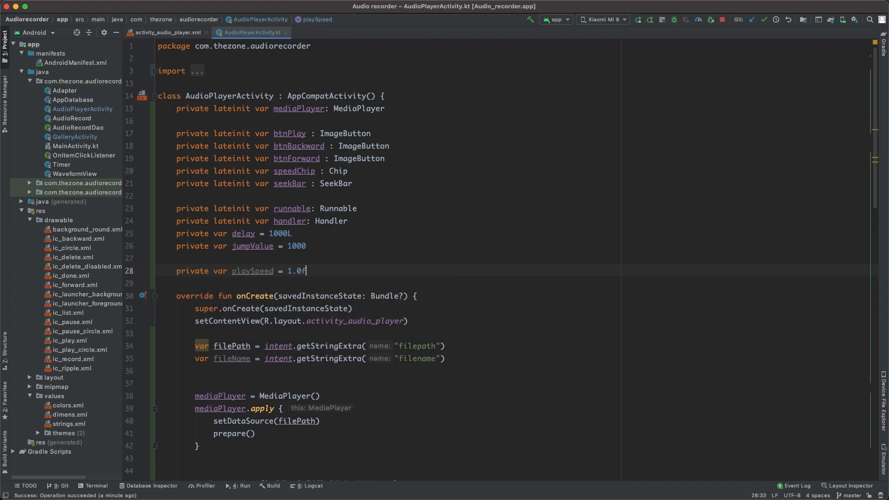
{"action": "scroll", "scroll_direction": "down", "scroll_amount": 3}
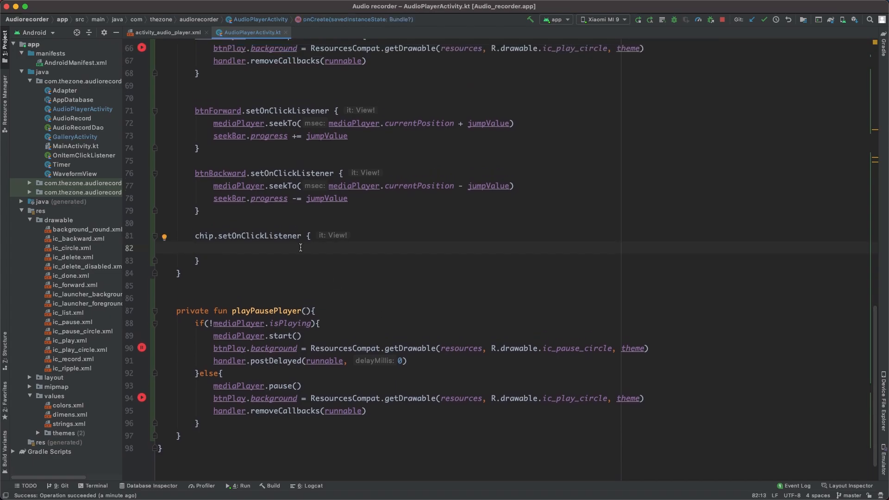
Step: In the chip listener, add an if/else raising playSpeed by 0.5f unless it equals 2f, else resetting to 0.5f
{"action": "type", "text": "if(spee"}
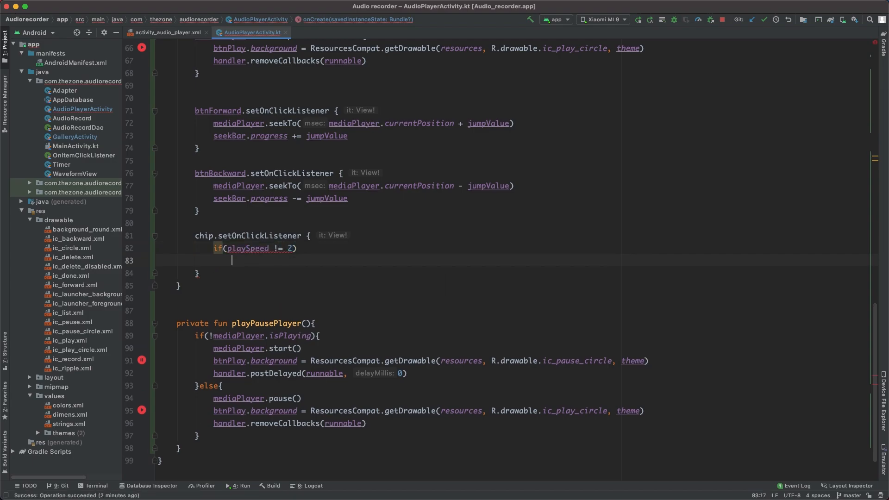
{"action": "type", "text": "playSpeed"}
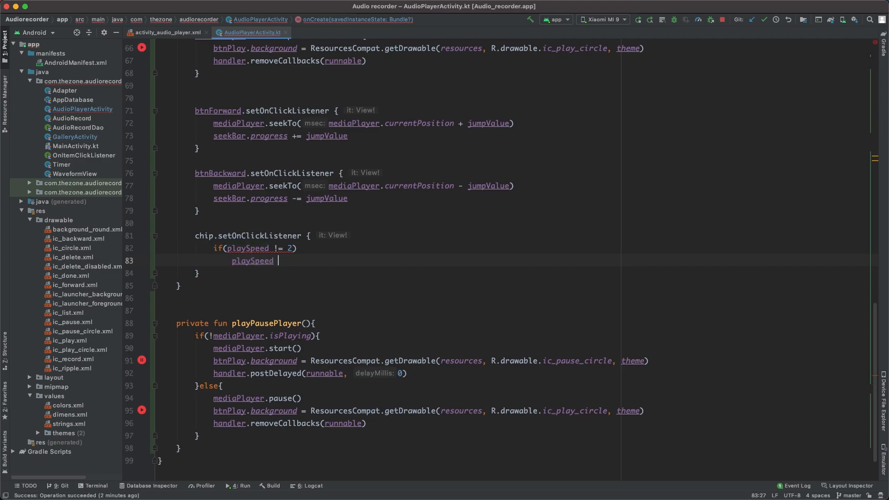
{"action": "type", "text": "+= 0.5f"}
{"action": "type", "text": "els"}
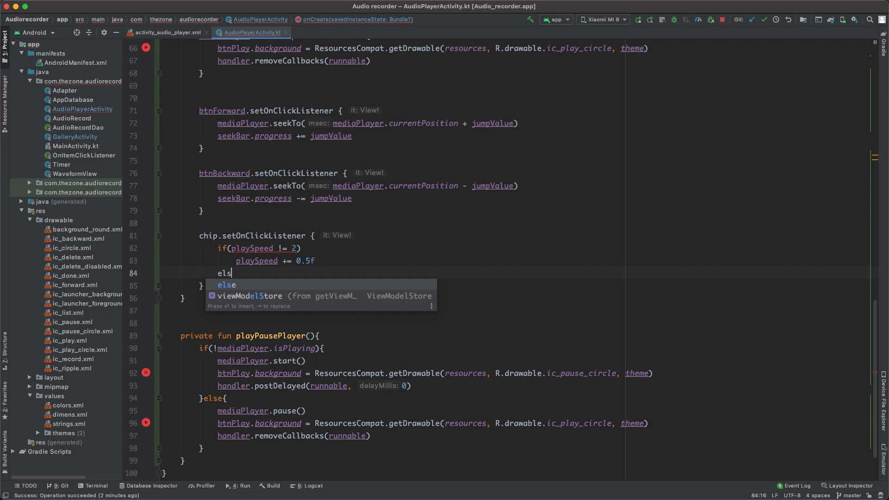
{"action": "type", "text": "playSpeed = 0.5f"}
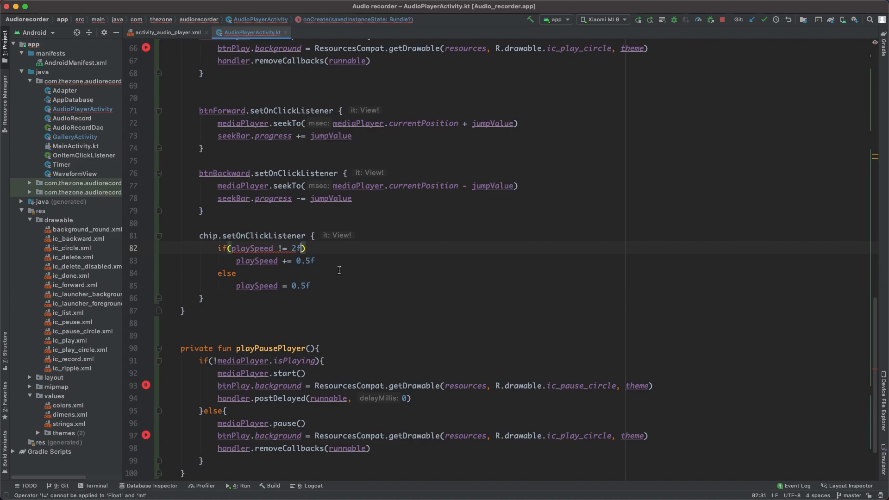
{"action": "double_click", "coordinate": [304, 261]}
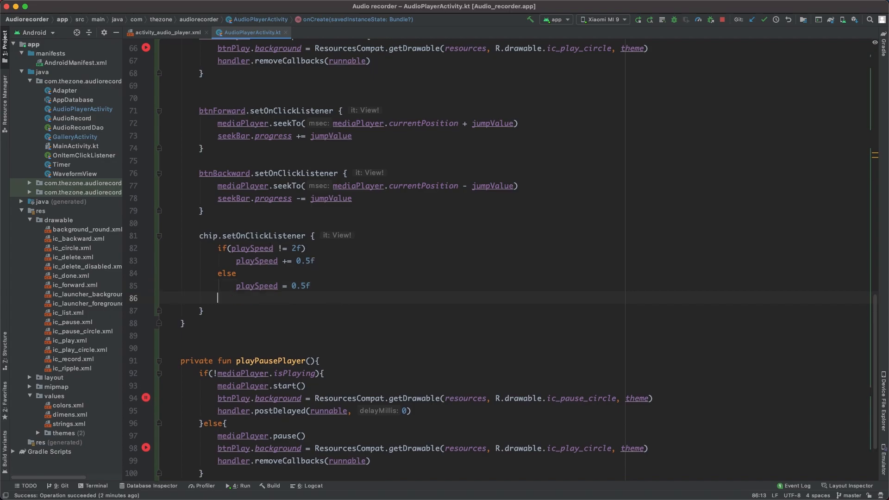
Step: Set mediaPlayer.playbackParams to PlaybackParams().setSpeed and rename playSpeed to playbackSpeed
{"action": "type", "text": "mediaPlayer.playbackParams = Pl"}
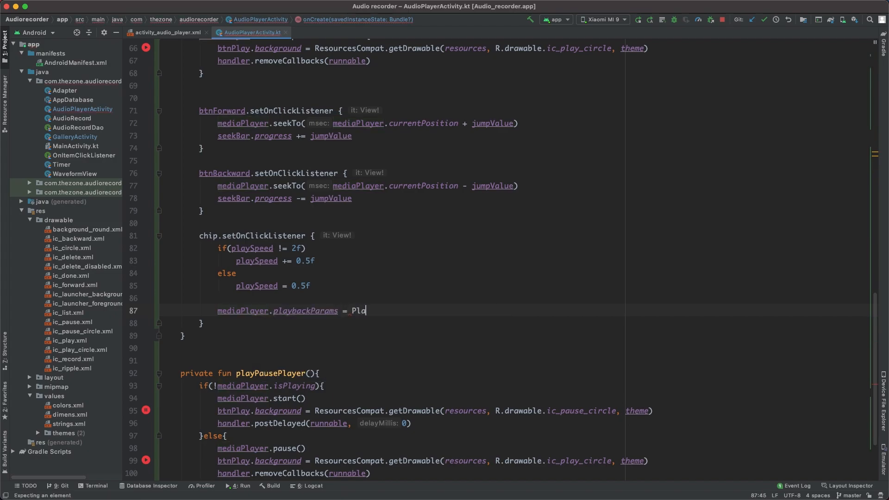
{"action": "type", "text": "aybackParams().setSpeed(playSpeed"}
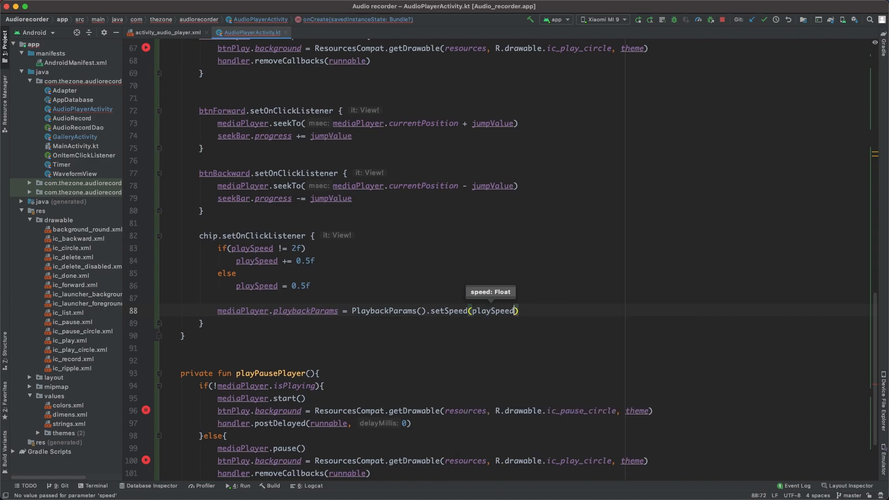
{"action": "right_click", "coordinate": [481, 311]}
{"action": "type", "text": "back"}
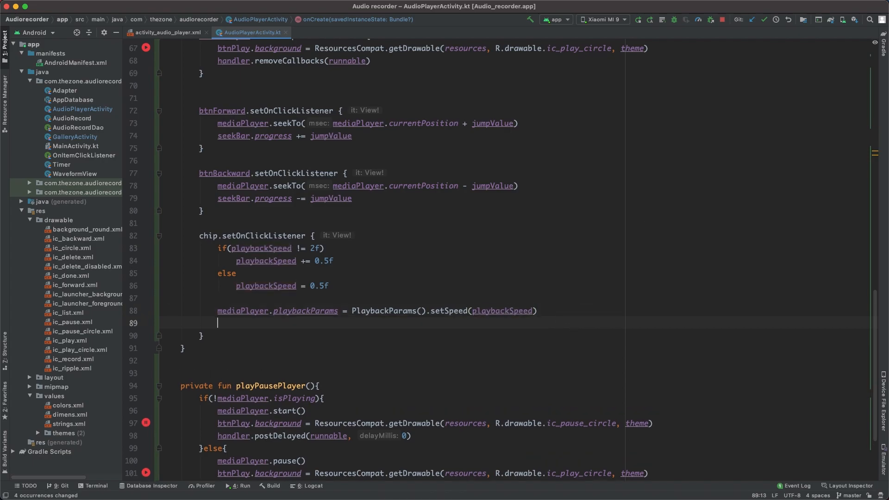
Step: Label the chip with "x $playbackSpeed" and relaunch the app on the phone
{"action": "type", "text": "chip.t"}
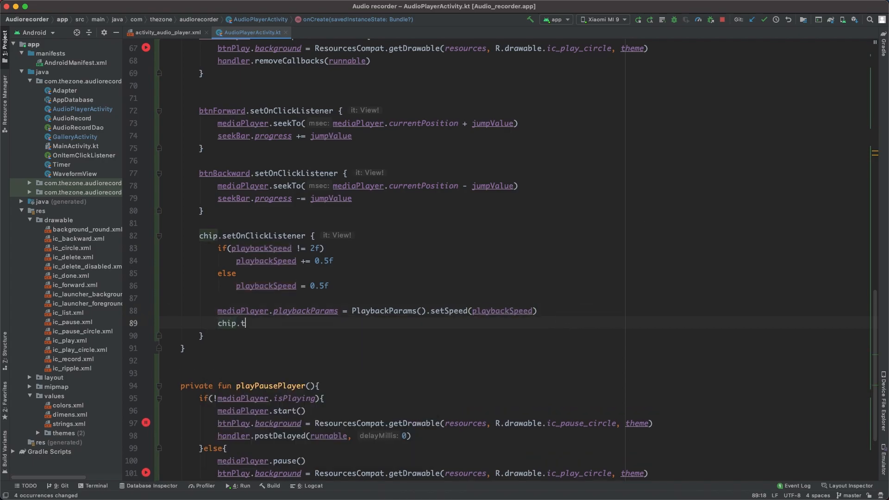
{"action": "type", "text": "ext = \""}
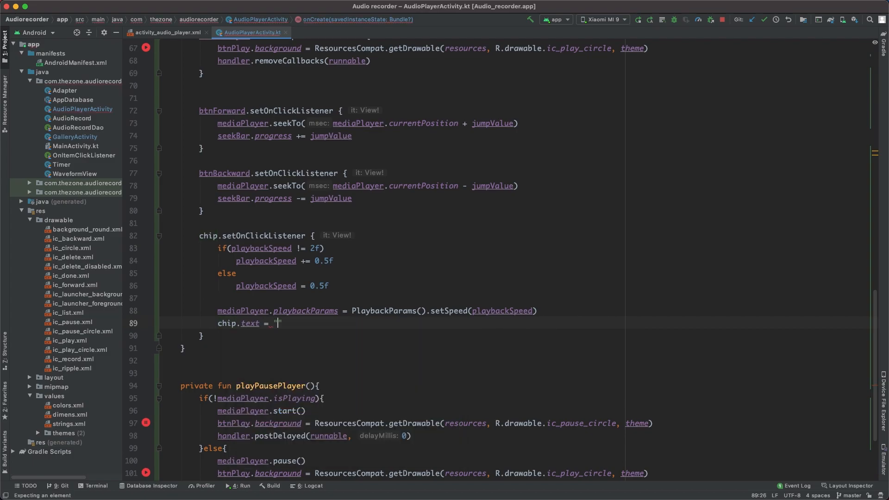
{"action": "type", "text": "x $playbackSpeed"}
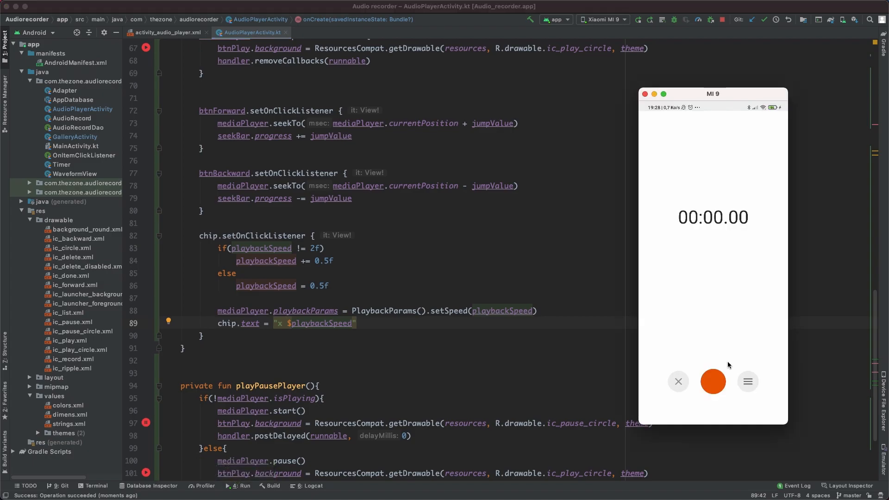
Step: Open a recording on the phone, tap the speed chip, and scrub the seek bar back and forth near the end
{"action": "left_click", "coordinate": [713, 381]}
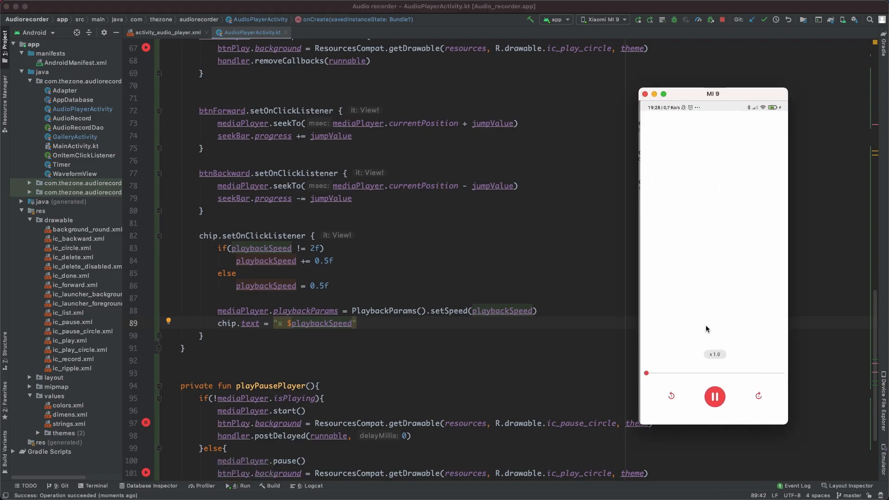
{"action": "left_click", "coordinate": [714, 354]}
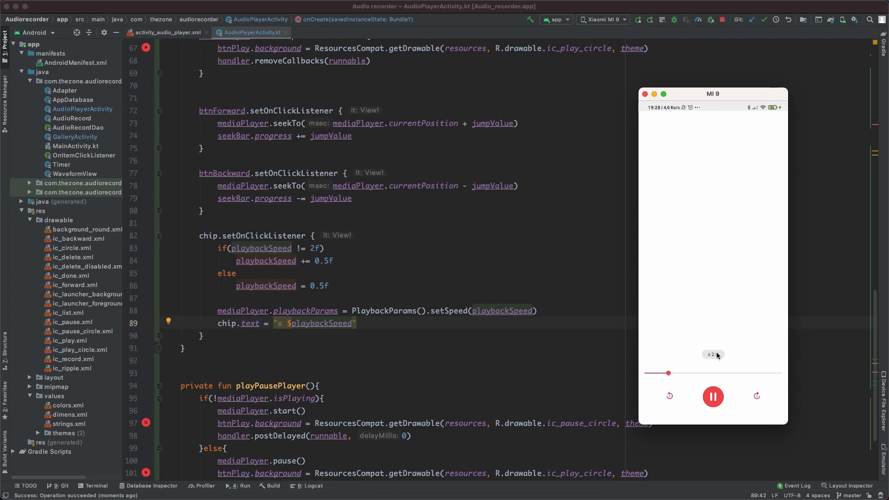
{"action": "left_click_drag", "start_coordinate": [667, 374], "coordinate": [704, 373]}
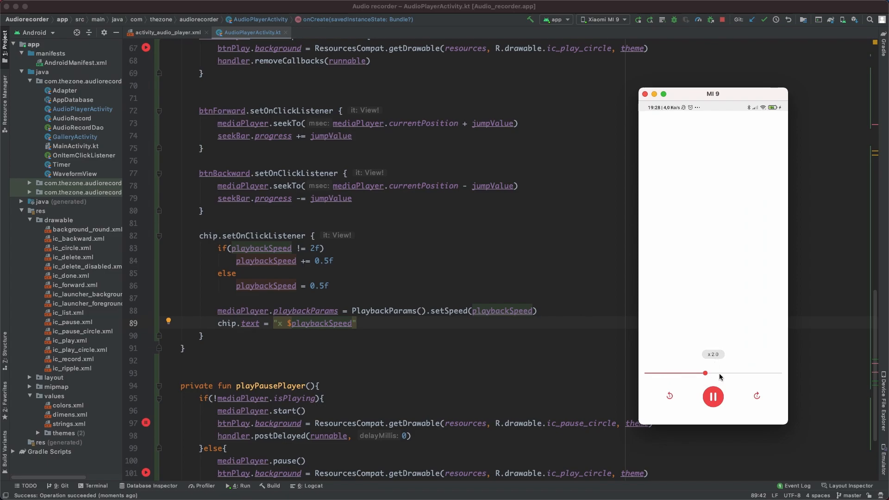
{"action": "left_click_drag", "start_coordinate": [705, 373], "coordinate": [736, 373]}
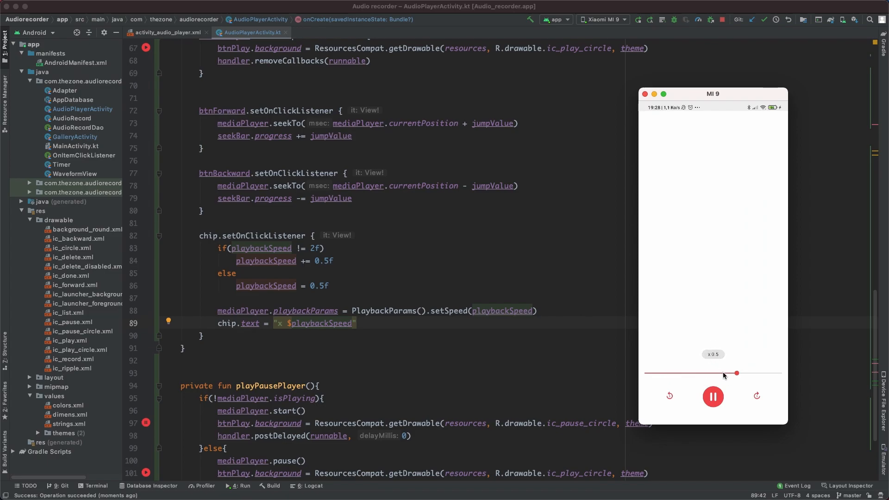
{"action": "left_click_drag", "start_coordinate": [737, 373], "coordinate": [746, 373]}
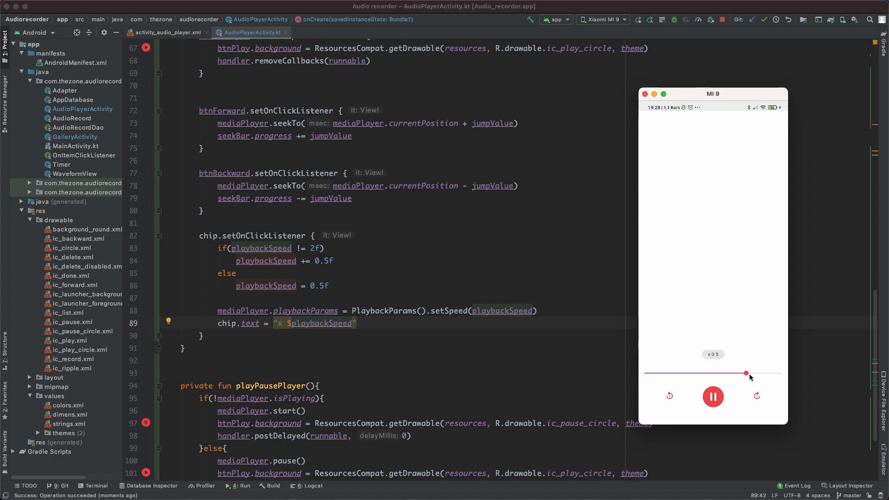
{"action": "left_click_drag", "start_coordinate": [746, 373], "coordinate": [758, 373]}
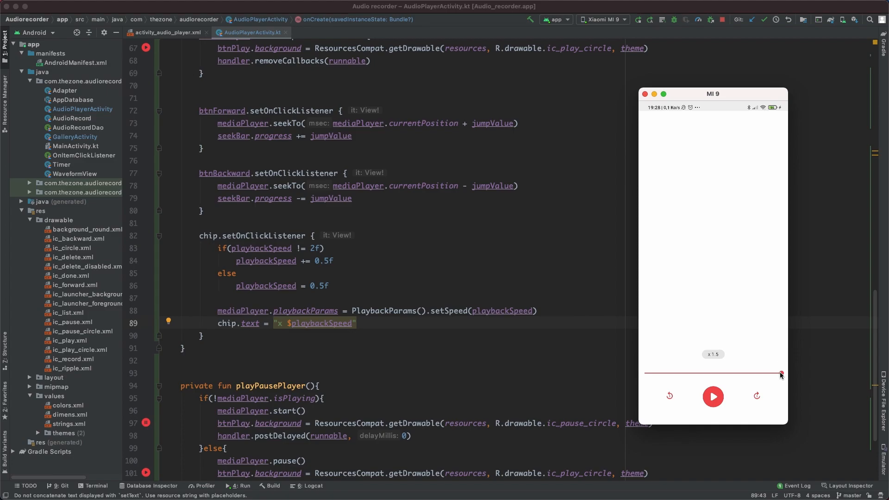
{"action": "left_click_drag", "start_coordinate": [781, 373], "coordinate": [762, 374]}
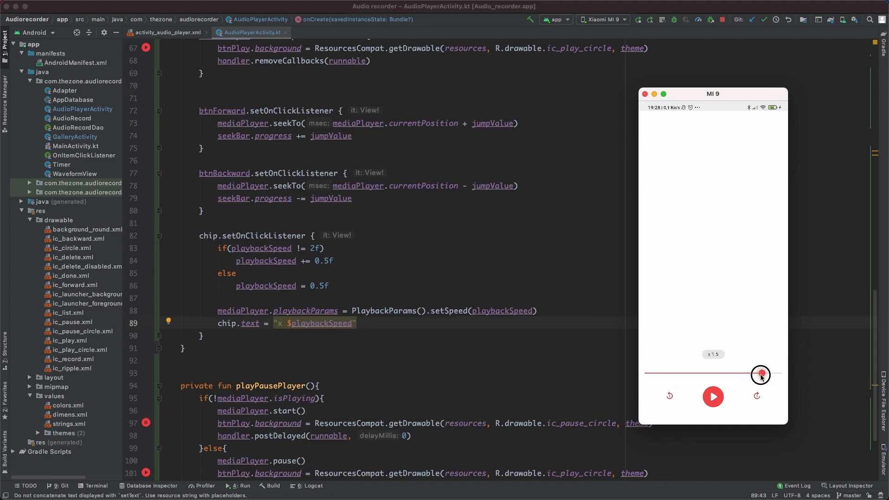
{"action": "left_click_drag", "start_coordinate": [761, 375], "coordinate": [732, 375]}
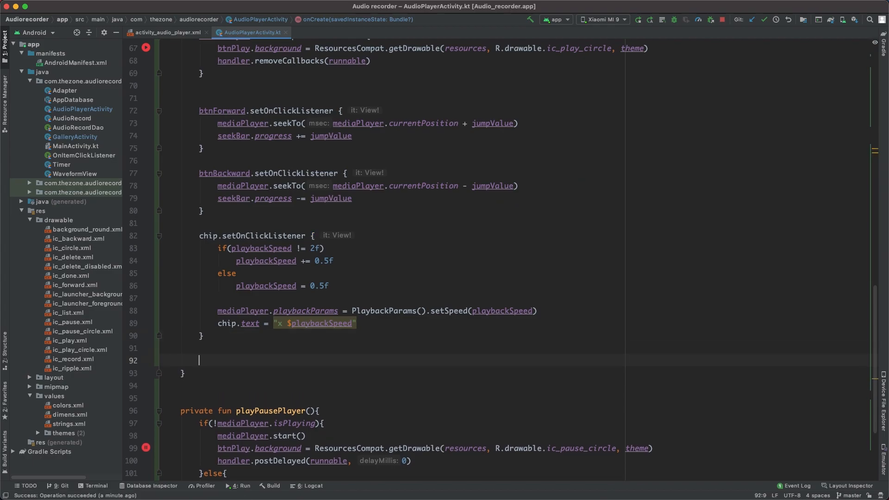
Step: Add seekBar.setOnSeekBarChangeListener(object : SeekBar.OnSeekBarChangeListener) and implement its three callback stubs
{"action": "type", "text": "see"}
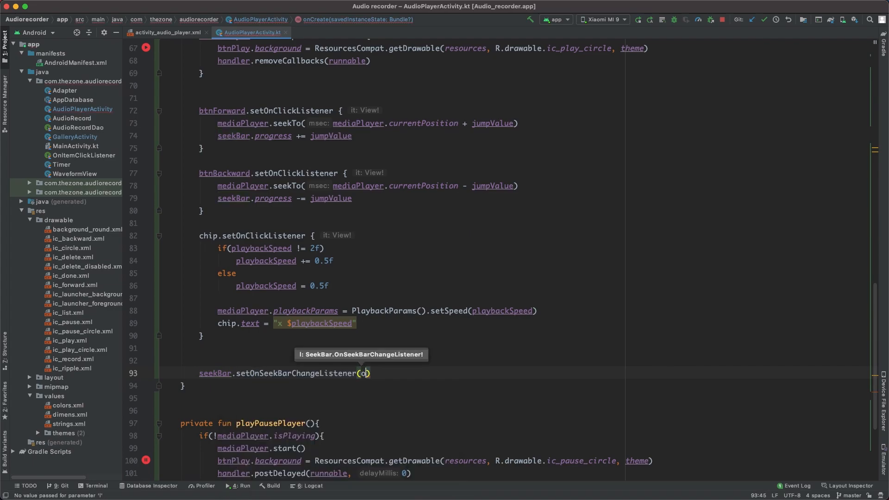
{"action": "type", "text": "bject : SeekBar.OnSeekBarChangeListener{"}
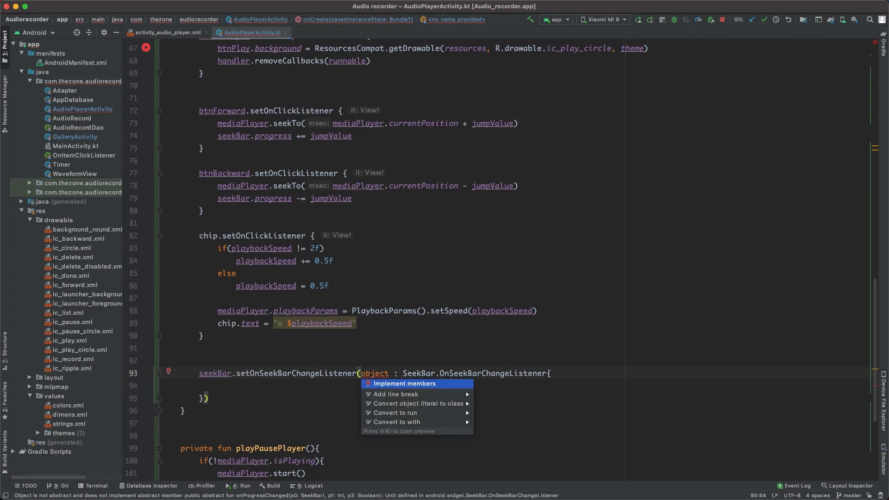
{"action": "left_click", "coordinate": [405, 383]}
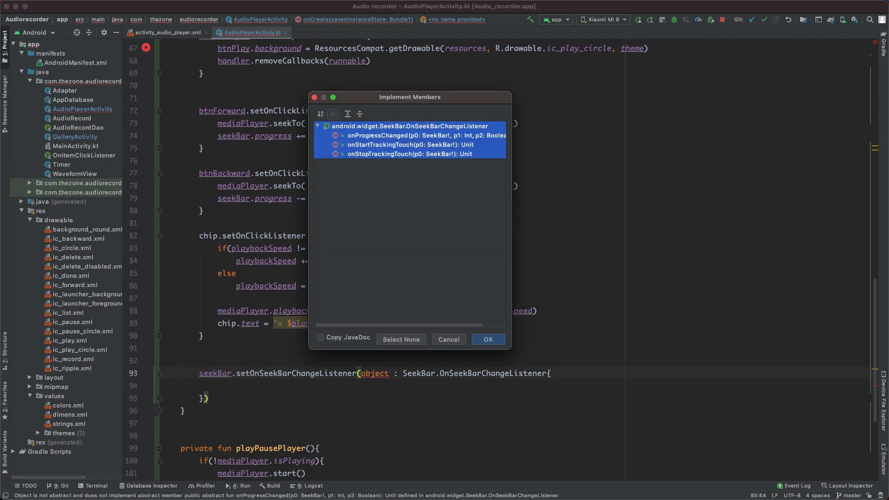
{"action": "left_click", "coordinate": [486, 339]}
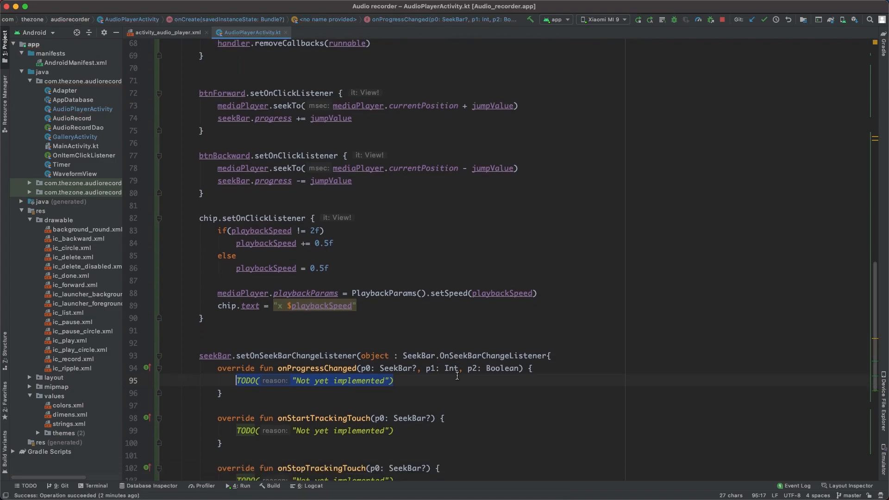
Step: Replace the onProgressChanged TODO with if(p2) mediaPlayer.seekTo(p1)
{"action": "scroll", "scroll_direction": "down", "scroll_amount": 3}
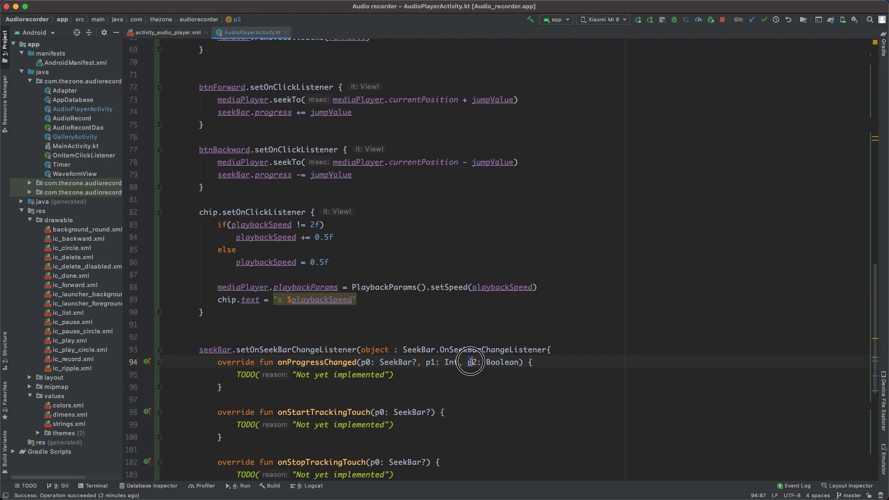
{"action": "double_click", "coordinate": [472, 362]}
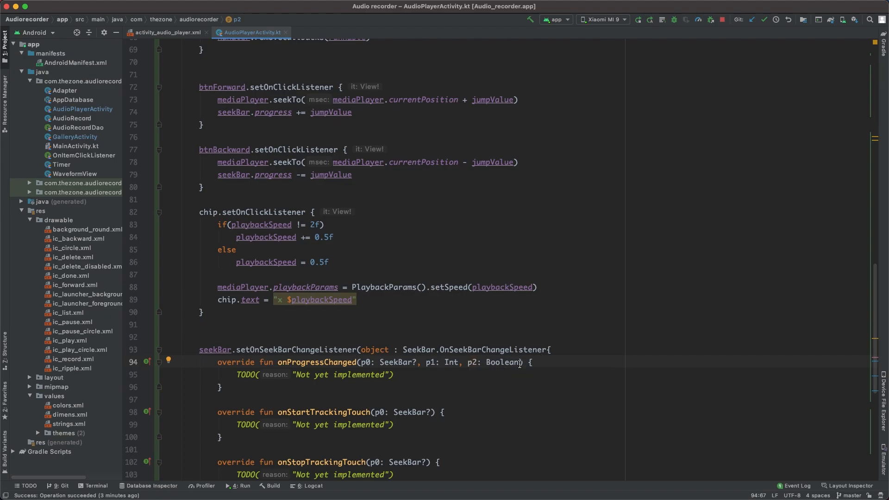
{"action": "type", "text": "if"}
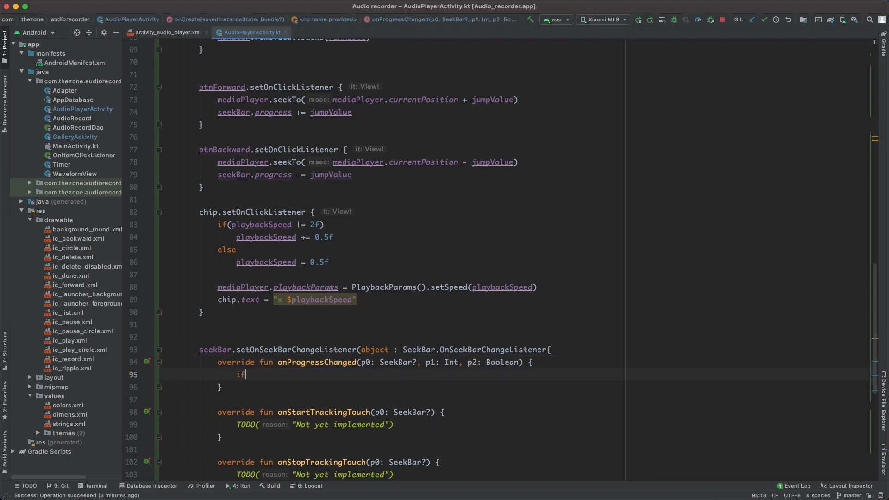
{"action": "type", "text": "(p2)"}
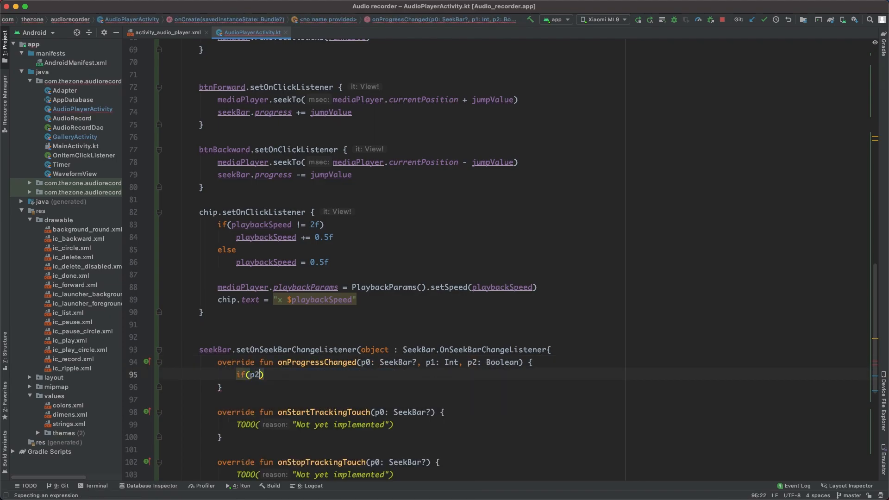
{"action": "type", "text": "mediaPlayer."}
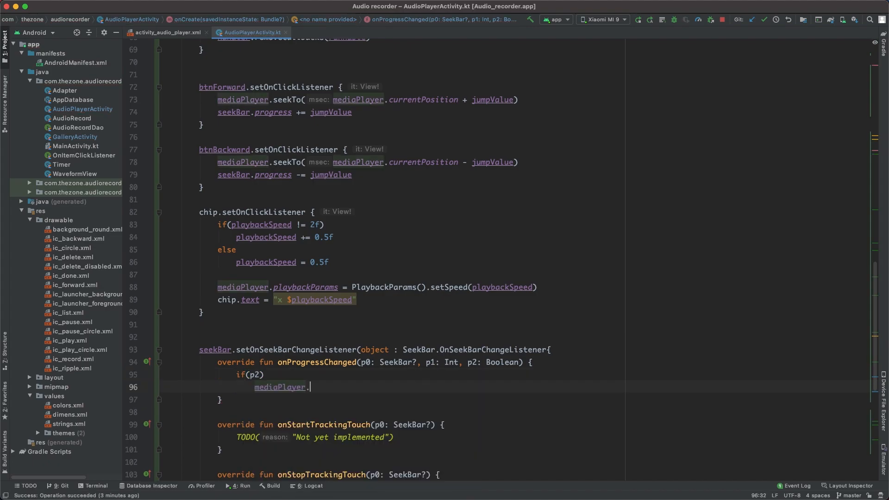
{"action": "type", "text": "seekTo()"}
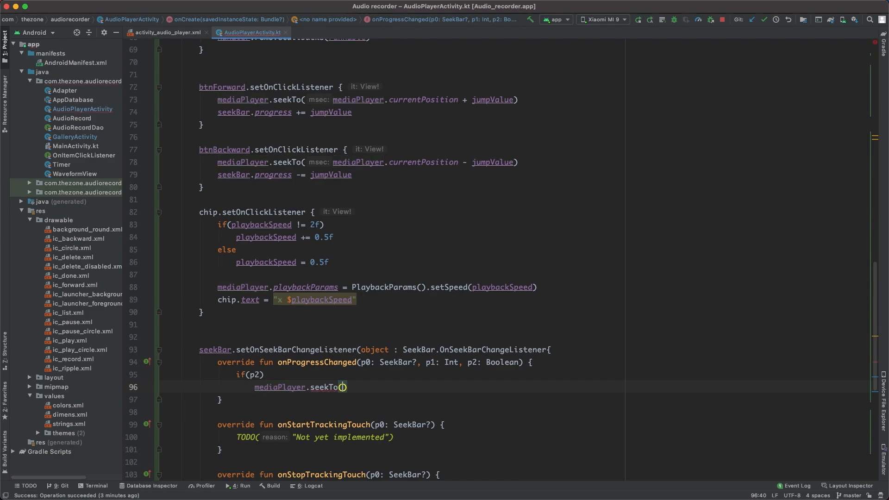
{"action": "double_click", "coordinate": [432, 362]}
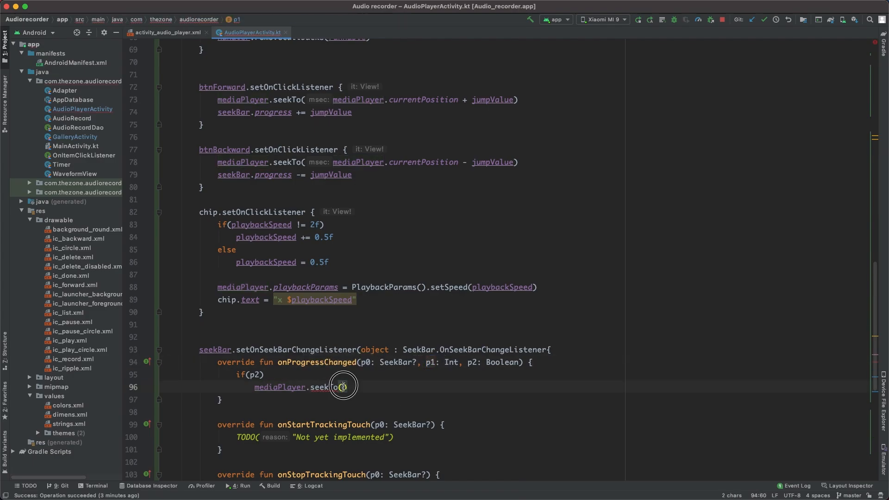
{"action": "type", "text": "p1"}
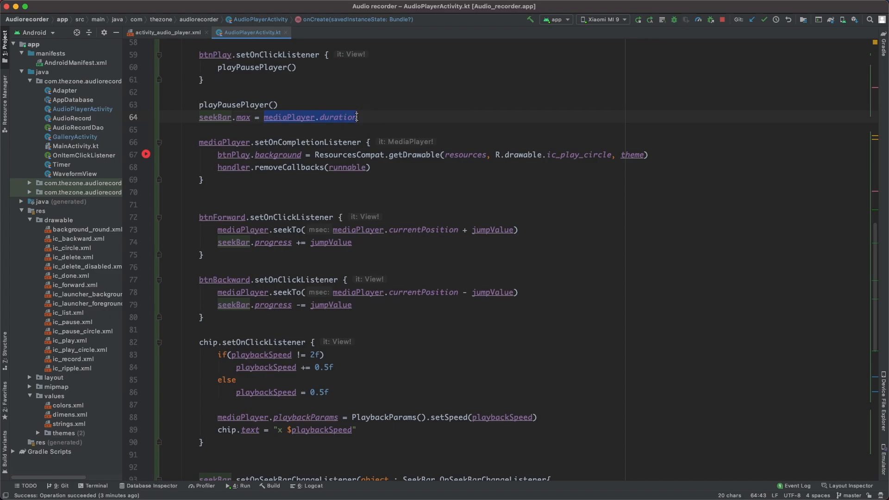
Step: Empty the onStartTrackingTouch and onStopTrackingTouch bodies and rerun the app on the phone
{"action": "scroll", "scroll_direction": "down", "scroll_amount": 3}
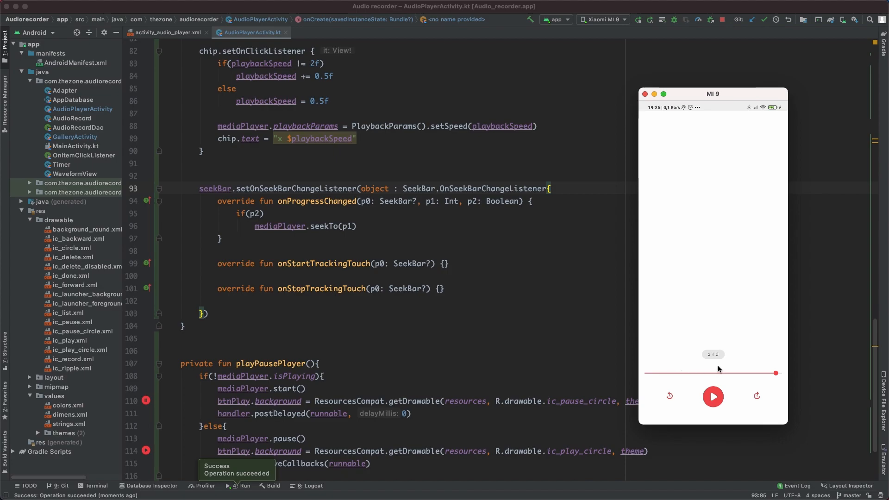
Step: Change postDelayed's 0 to delay in playPausePlayer, rerun, then seek and play on the phone
{"action": "left_click", "coordinate": [776, 373]}
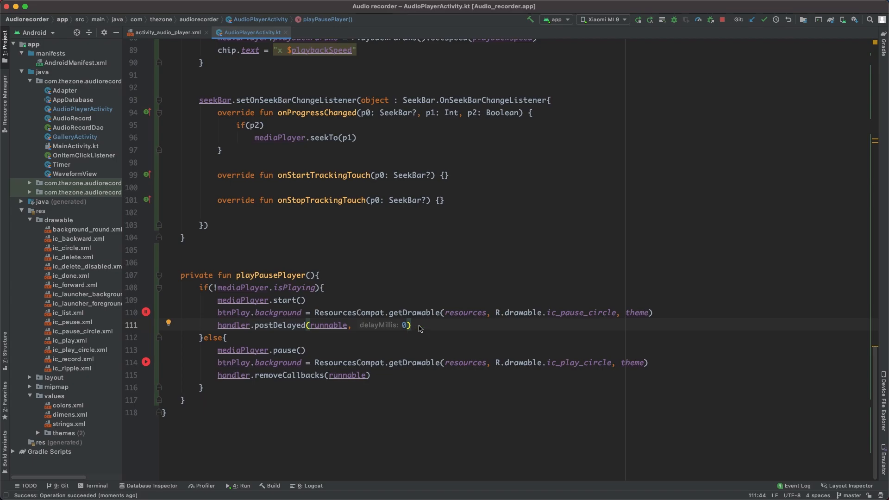
{"action": "type", "text": "delay"}
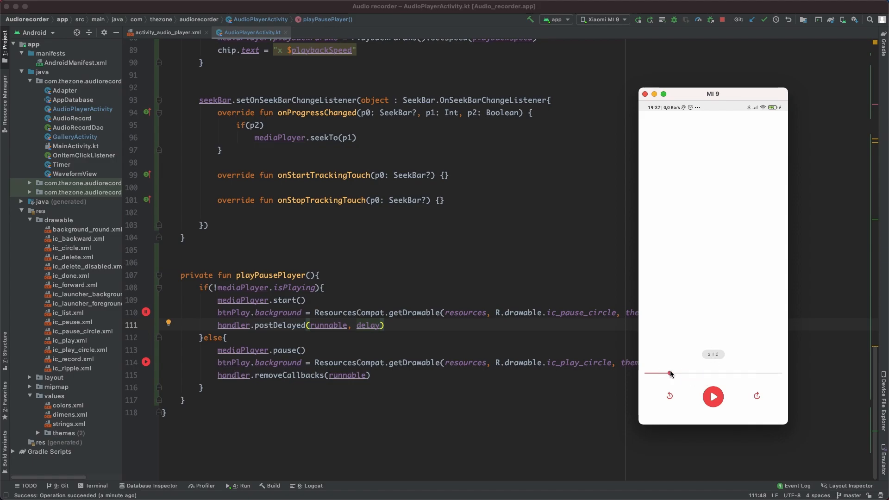
{"action": "left_click", "coordinate": [713, 396]}
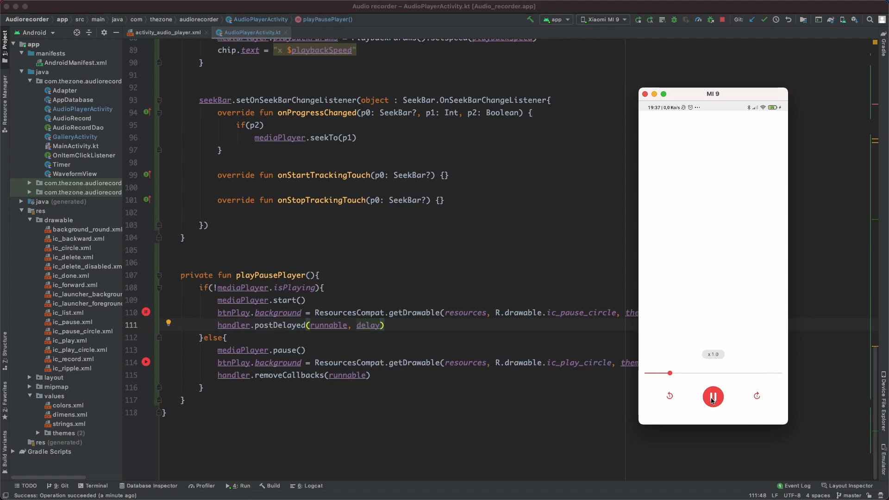
{"action": "left_click", "coordinate": [713, 397]}
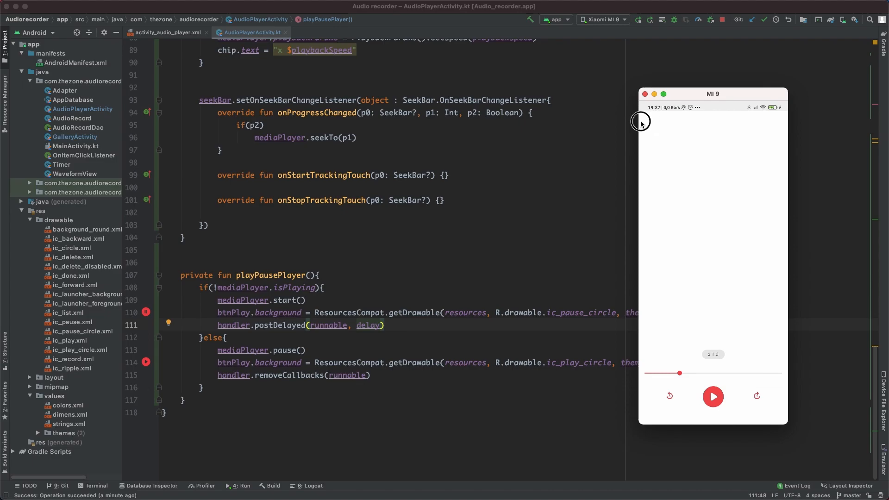
{"action": "mouse_move", "coordinate": [710, 183]}
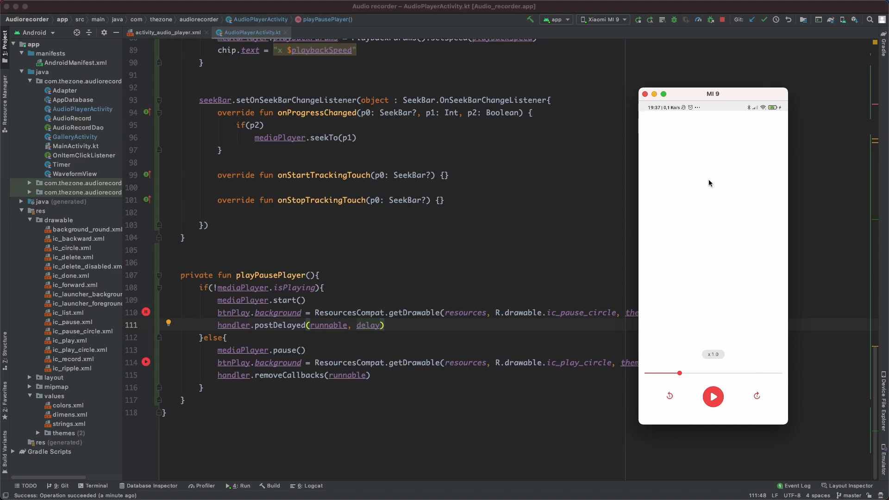